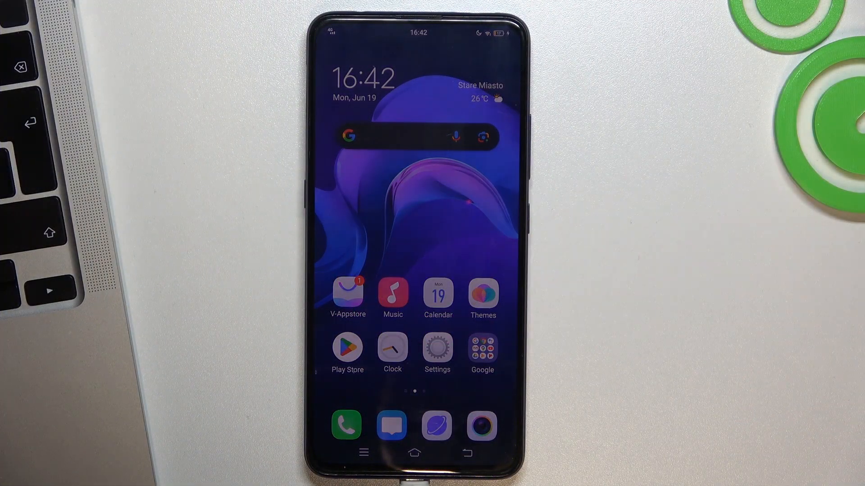
# Step: Launch Settings and scroll the list down to the RAM and storage space section
pyautogui.click(436, 350)
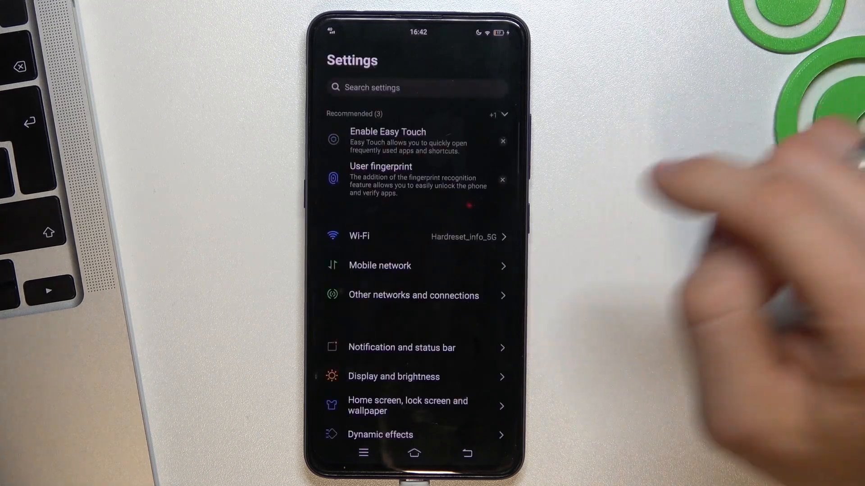
pyautogui.scroll(-3)
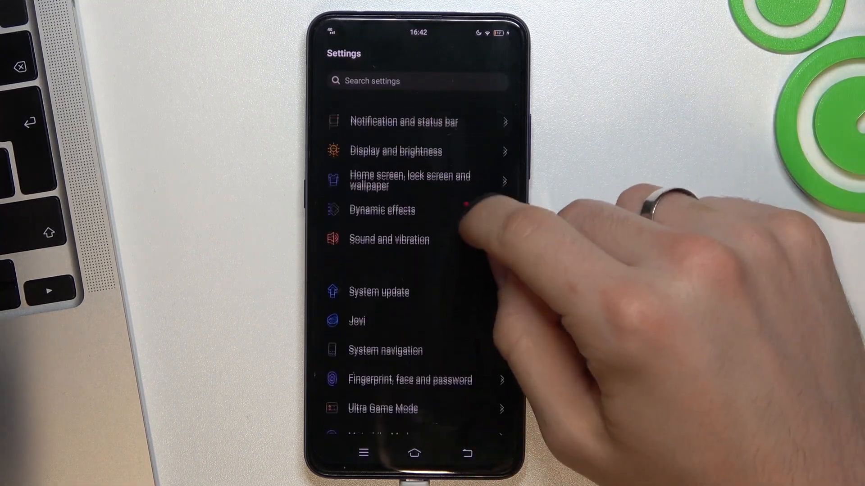
pyautogui.scroll(-3)
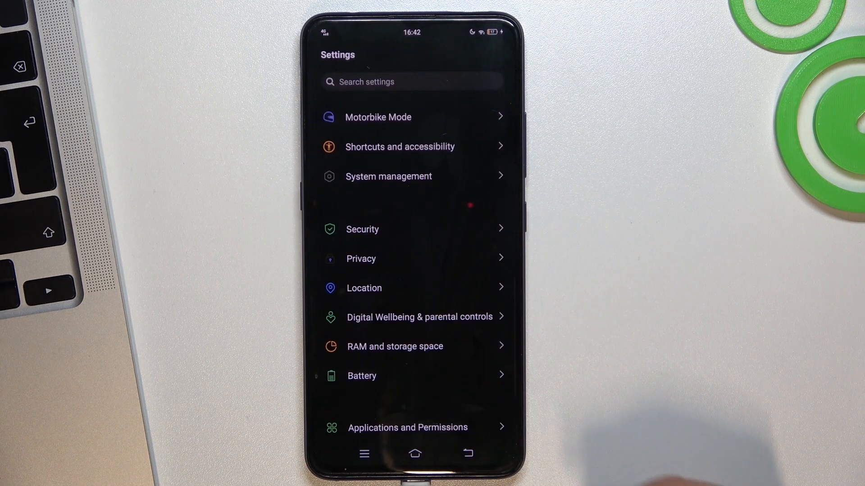
pyautogui.scroll(-3)
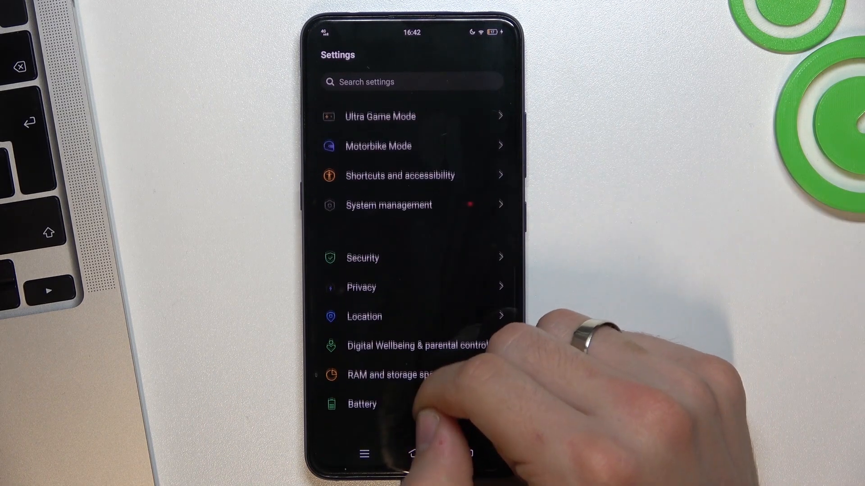
# Step: Clear background-app RAM (6 GB total, buffer freed to about 89 MB) and return to the main list
pyautogui.click(389, 375)
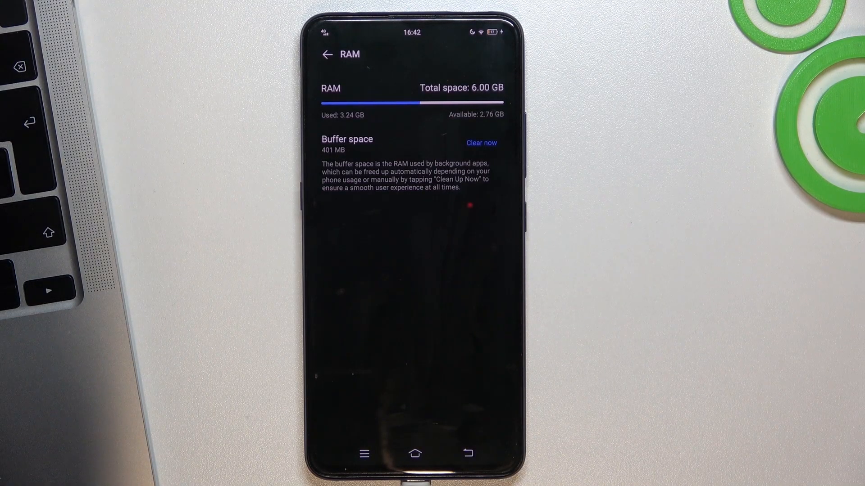
pyautogui.click(480, 143)
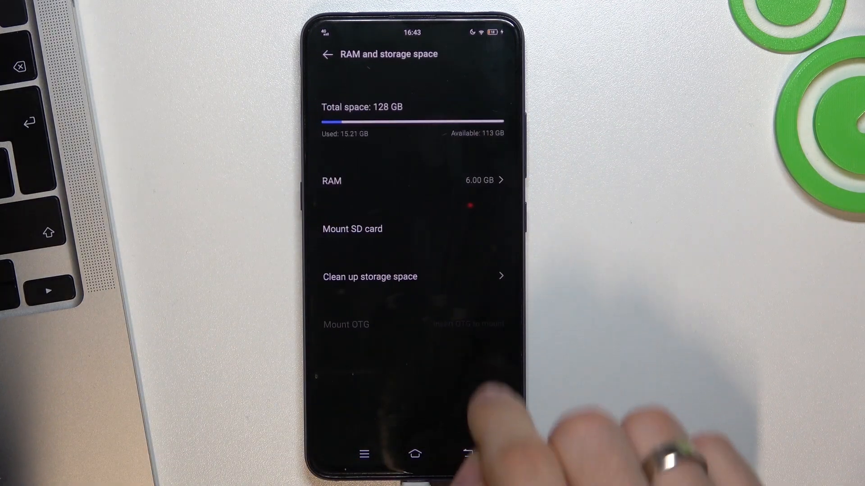
pyautogui.click(413, 180)
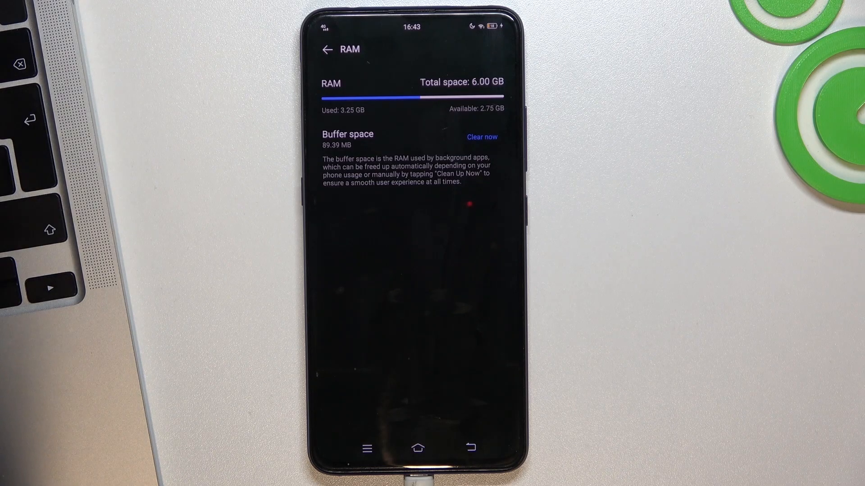
pyautogui.click(340, 50)
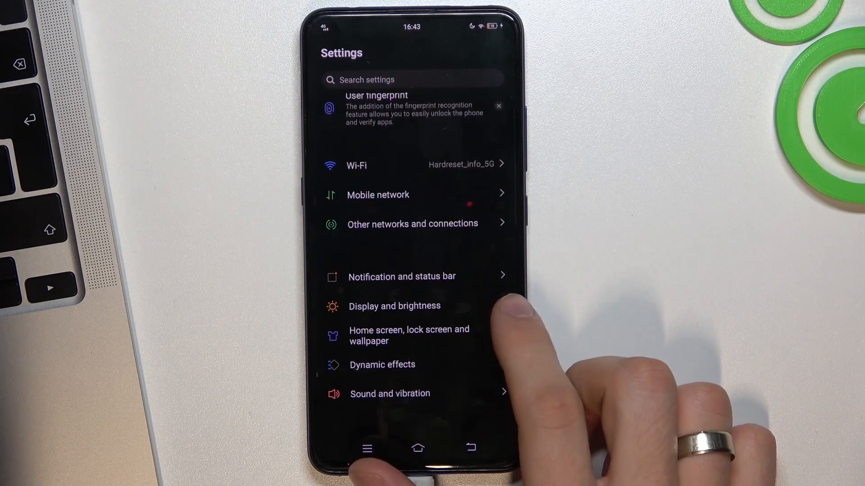
# Step: Go home, swipe to the next page and launch iManager showing an 84 phone-health score
pyautogui.click(416, 448)
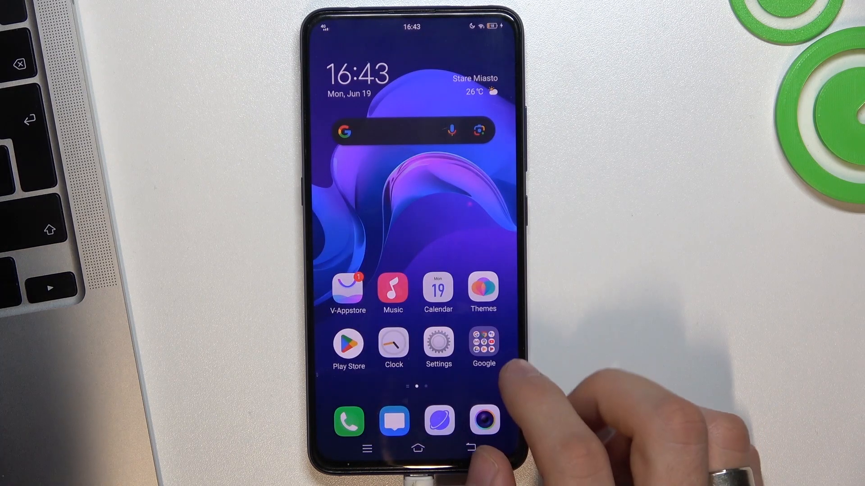
pyautogui.hscroll(-3)
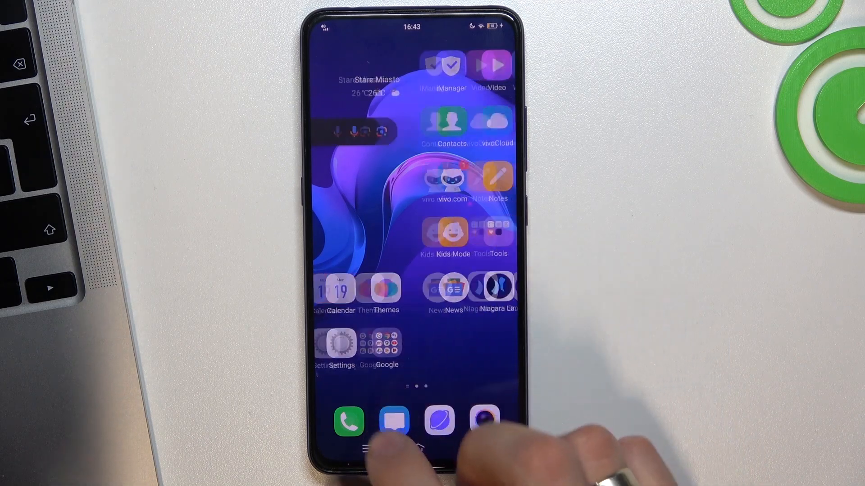
pyautogui.hscroll(-3)
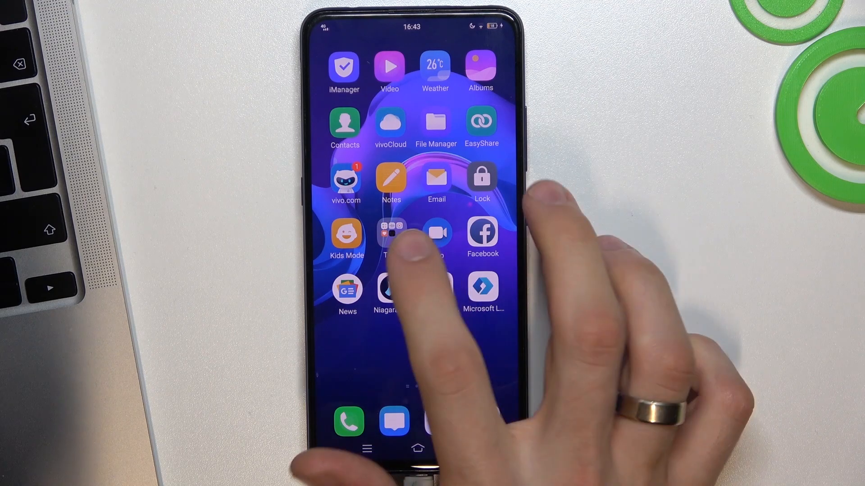
pyautogui.click(390, 234)
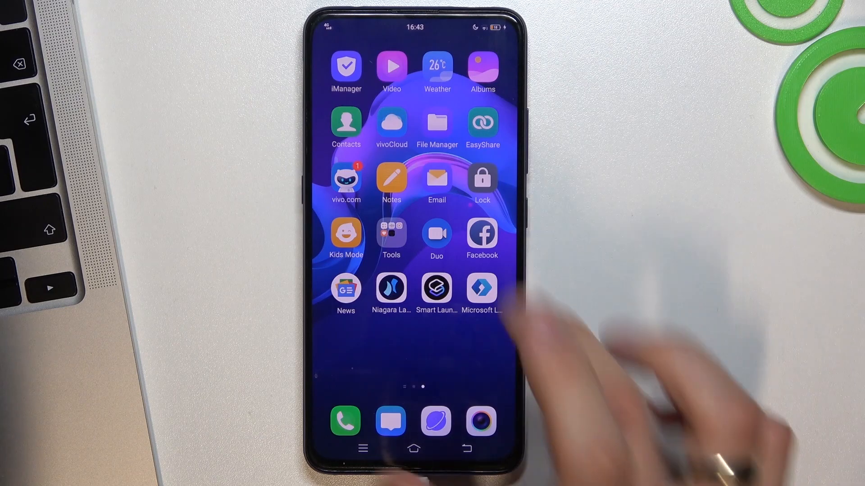
pyautogui.click(346, 66)
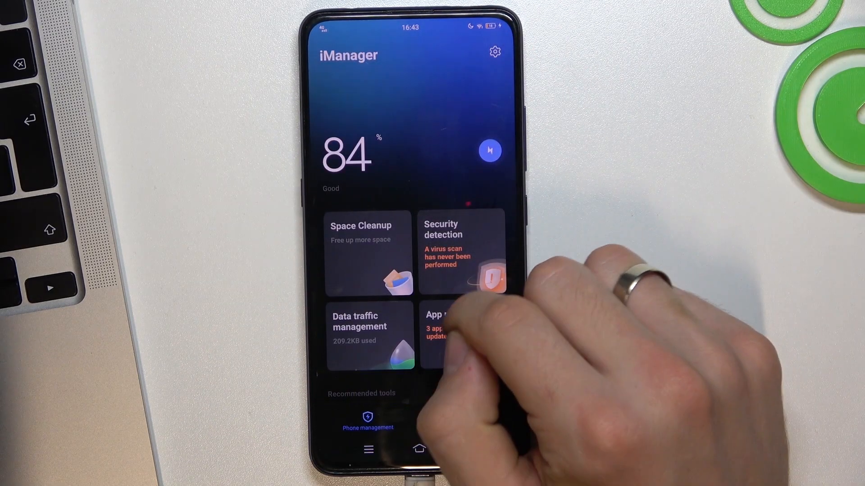
# Step: Run One-touch Optimization until security, data traffic, cleanup and update show optimized, then finish with Done
pyautogui.click(488, 151)
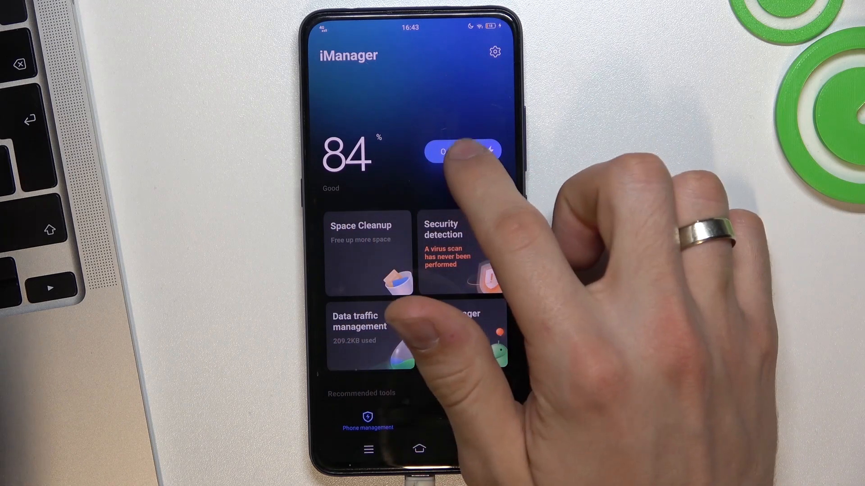
pyautogui.click(459, 149)
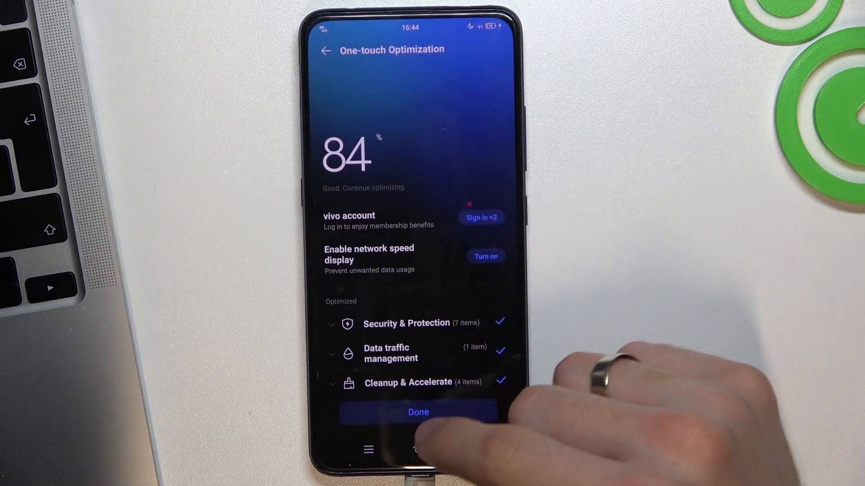
pyautogui.scroll(-3)
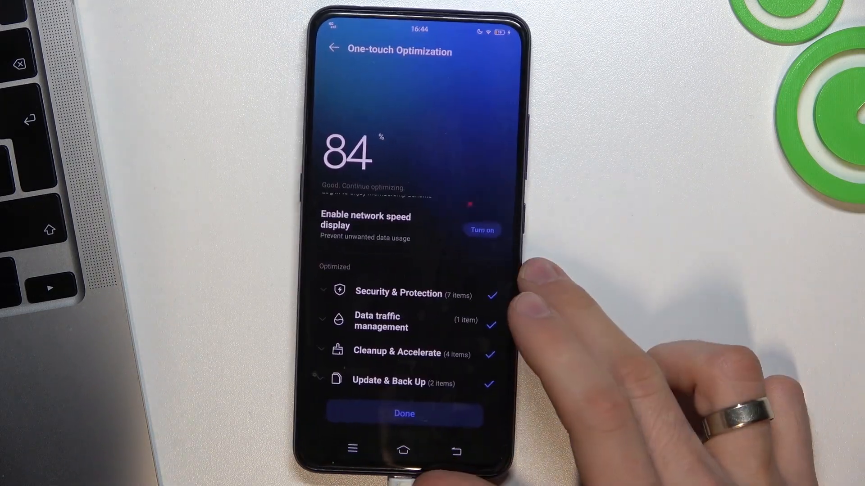
pyautogui.click(403, 413)
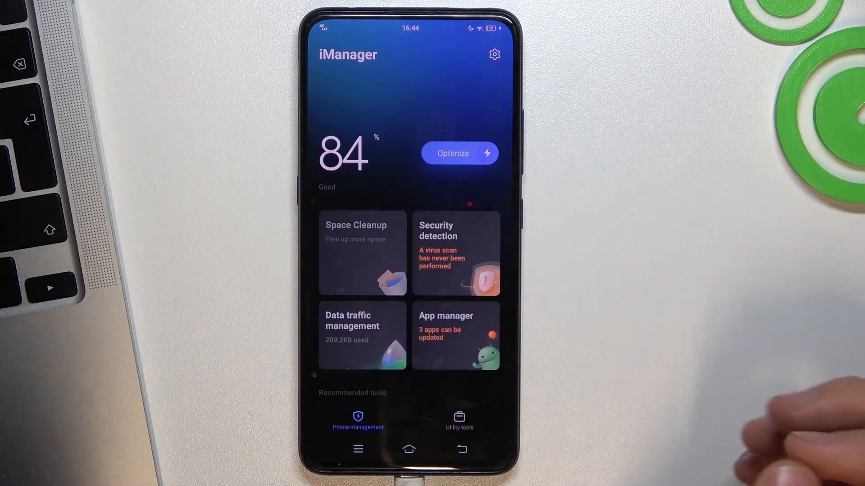
pyautogui.click(362, 254)
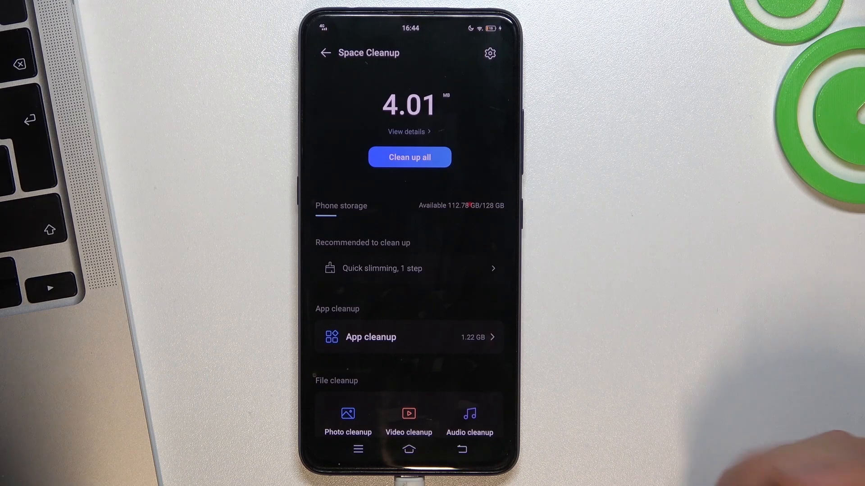
pyautogui.scroll(-3)
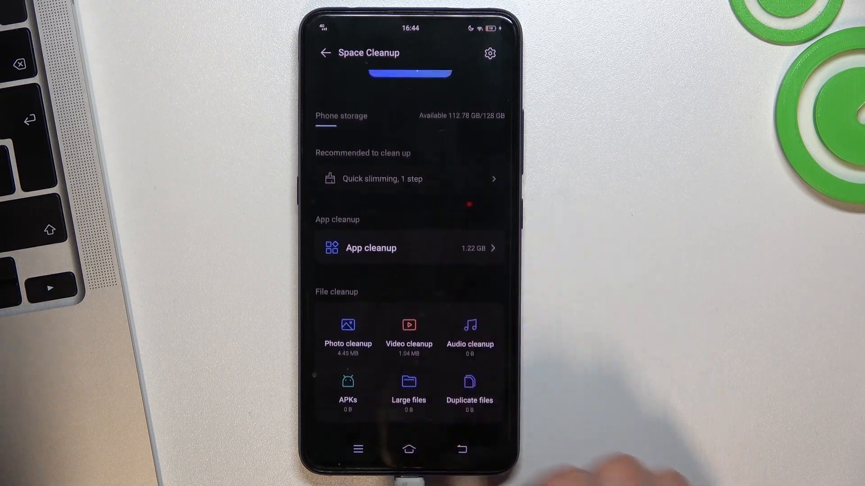
pyautogui.click(325, 52)
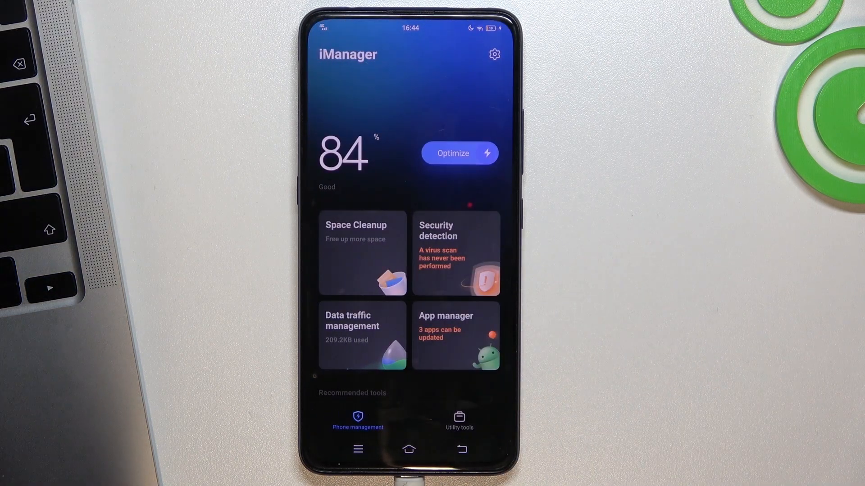